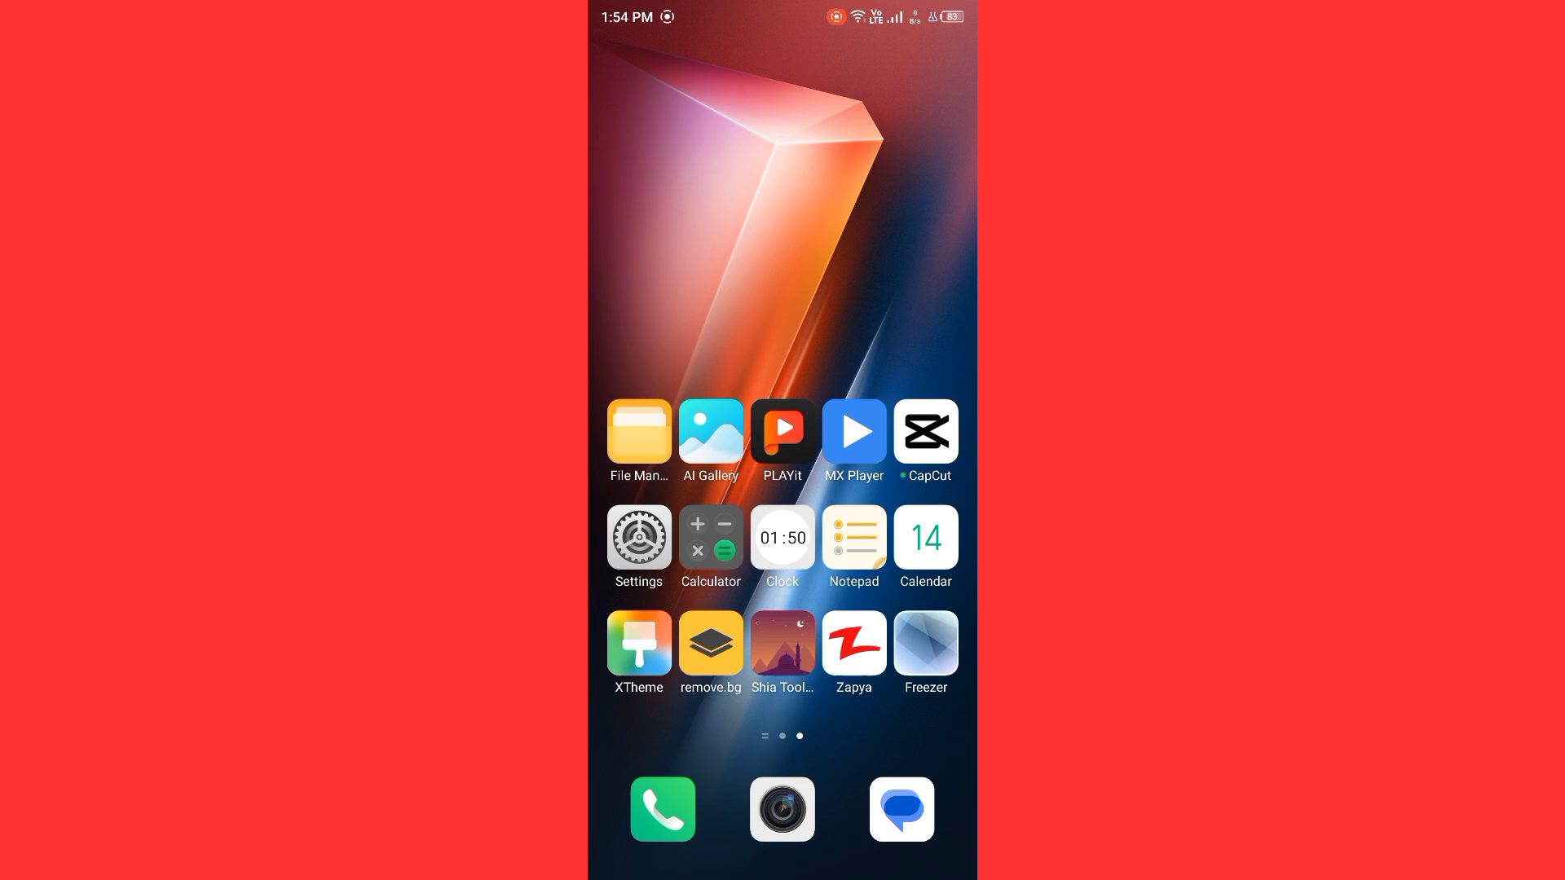
Step: Reach the phone's Settings app from the home screen
click(637, 537)
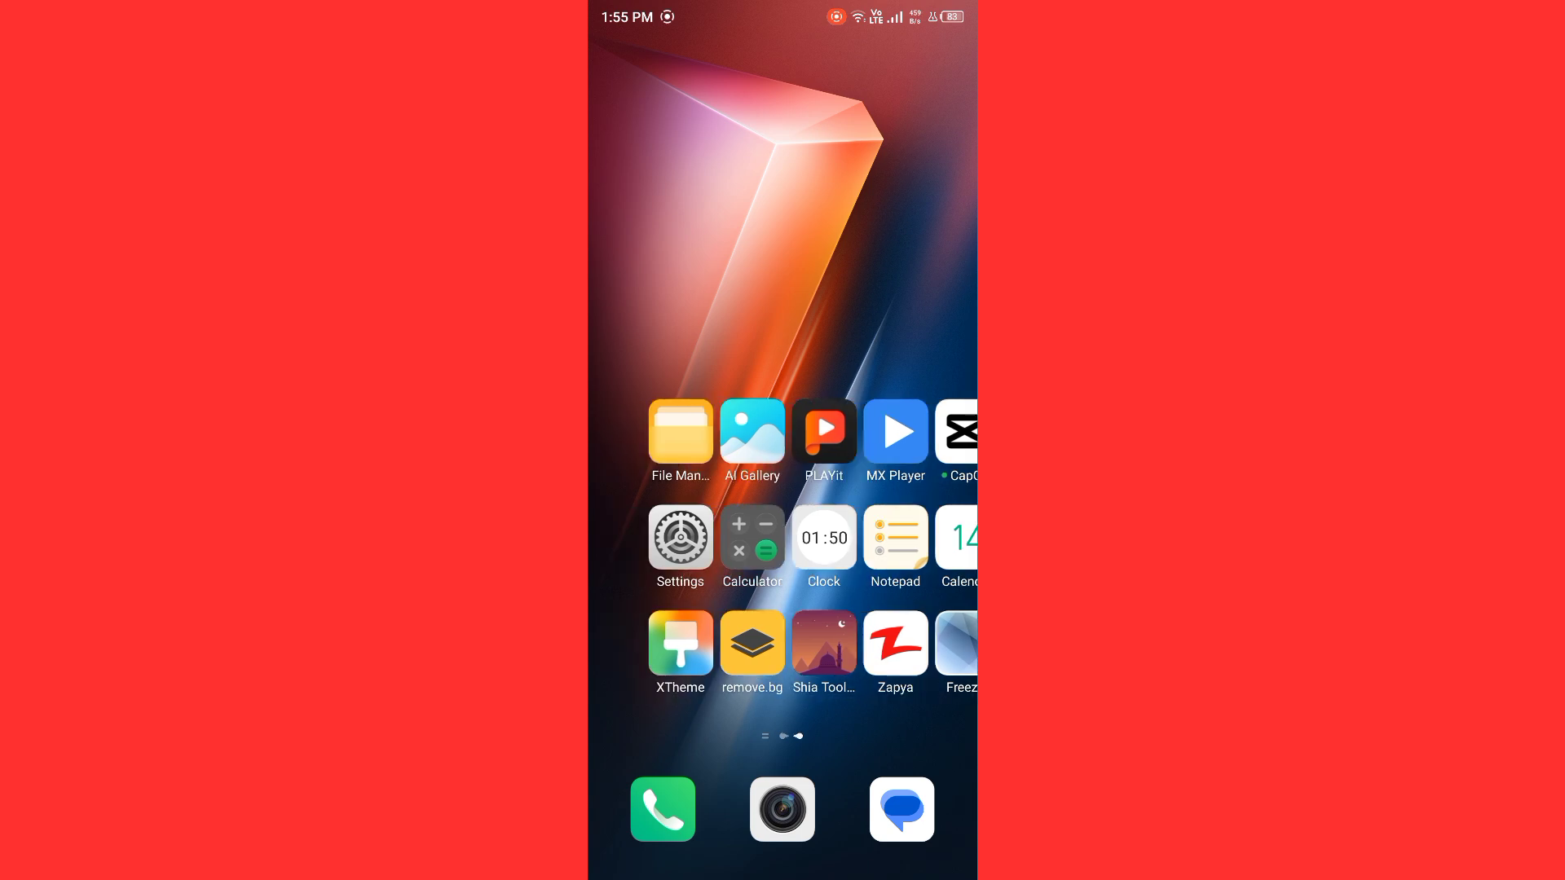
scroll(left, 3)
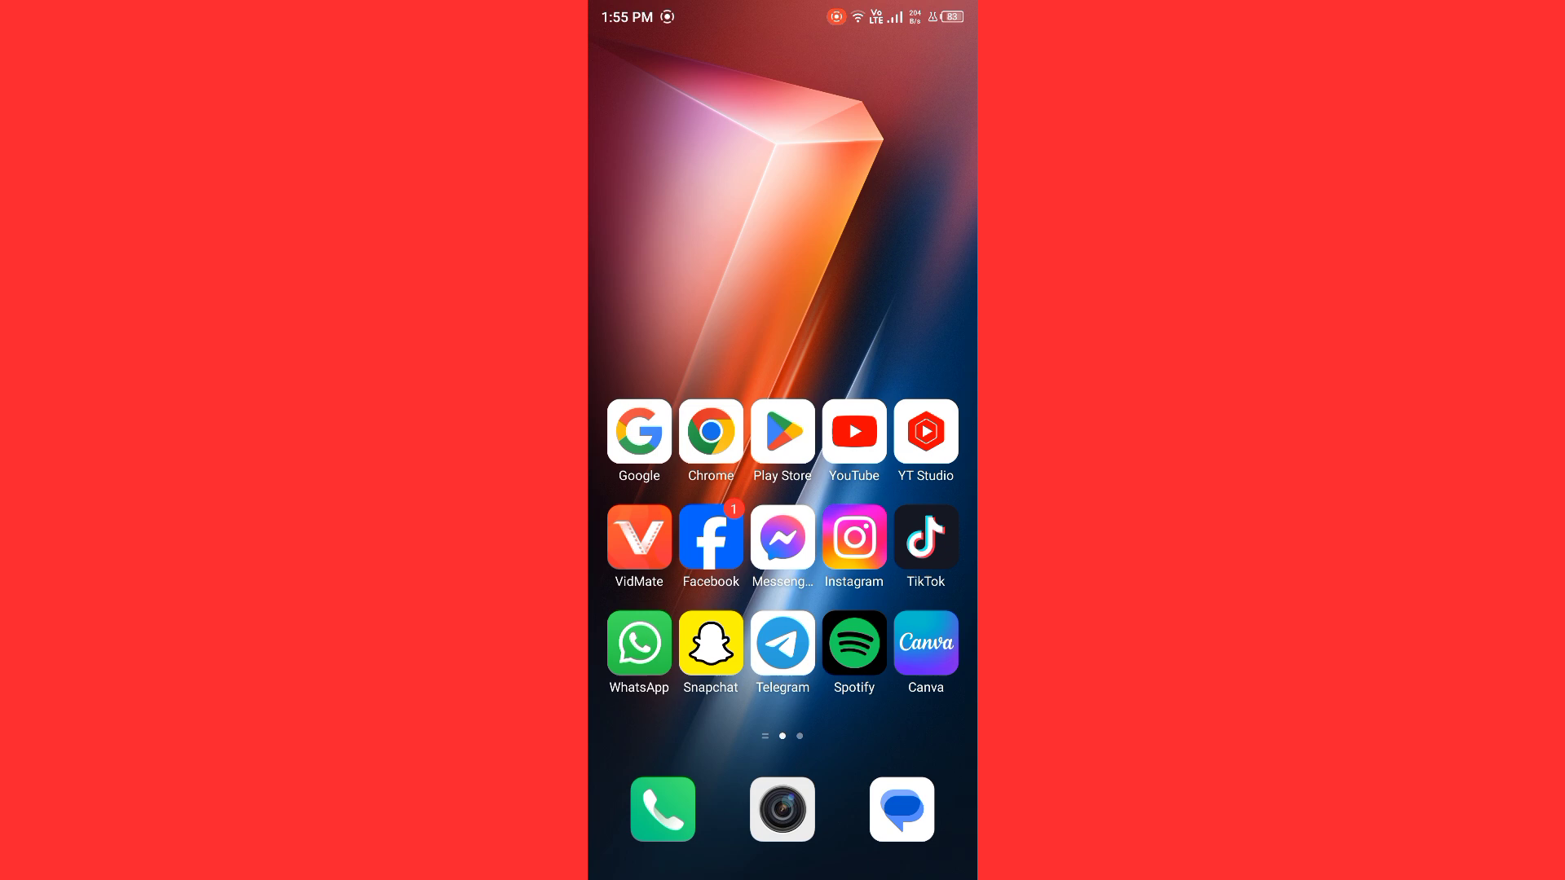
scroll(left, 3)
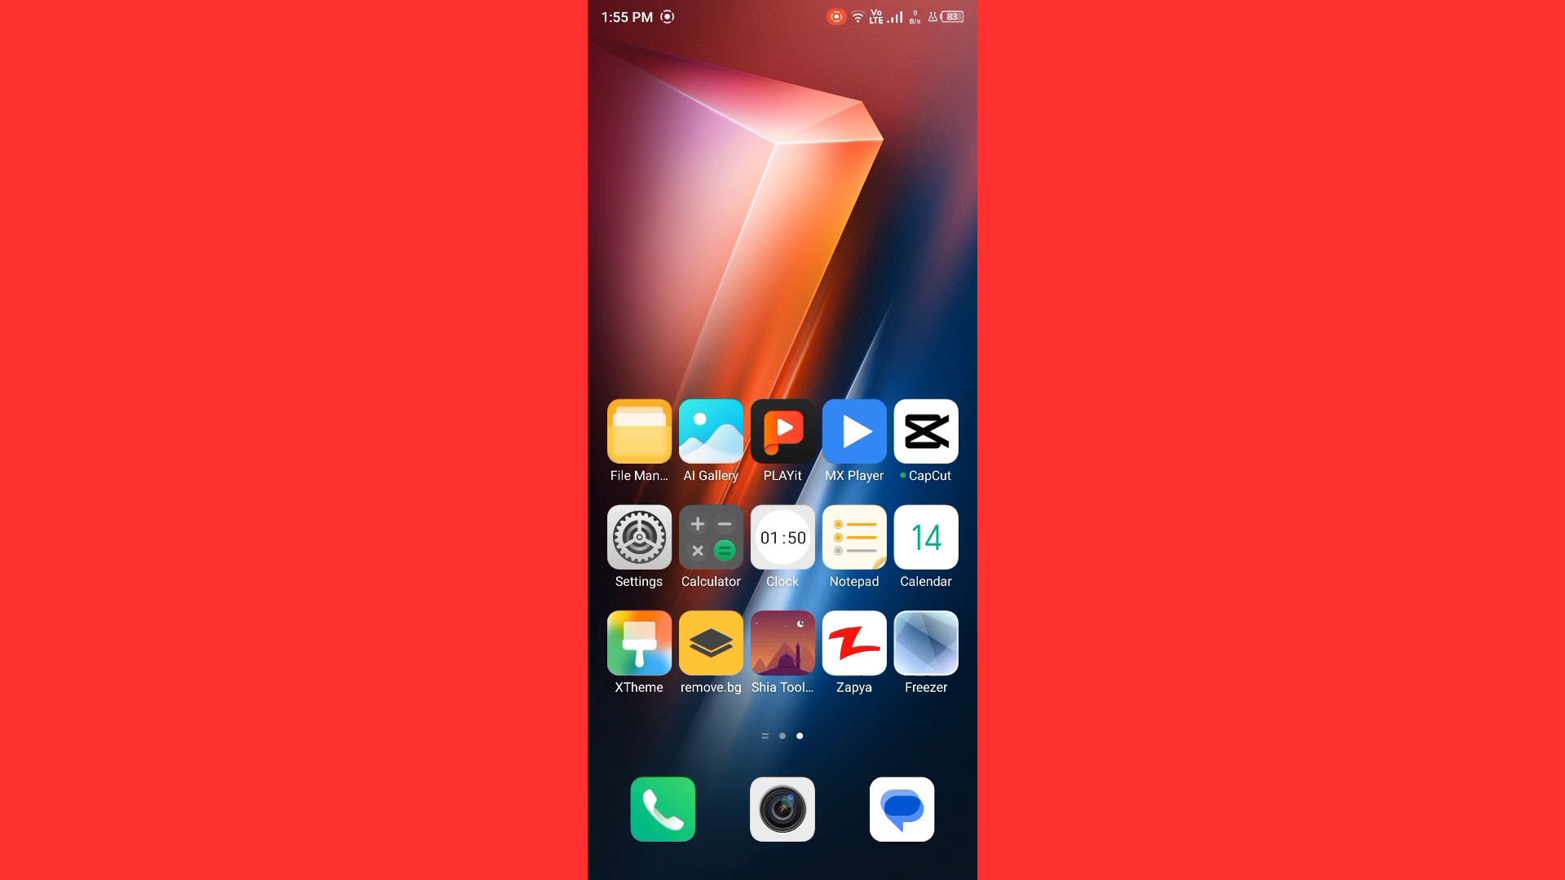
click(638, 538)
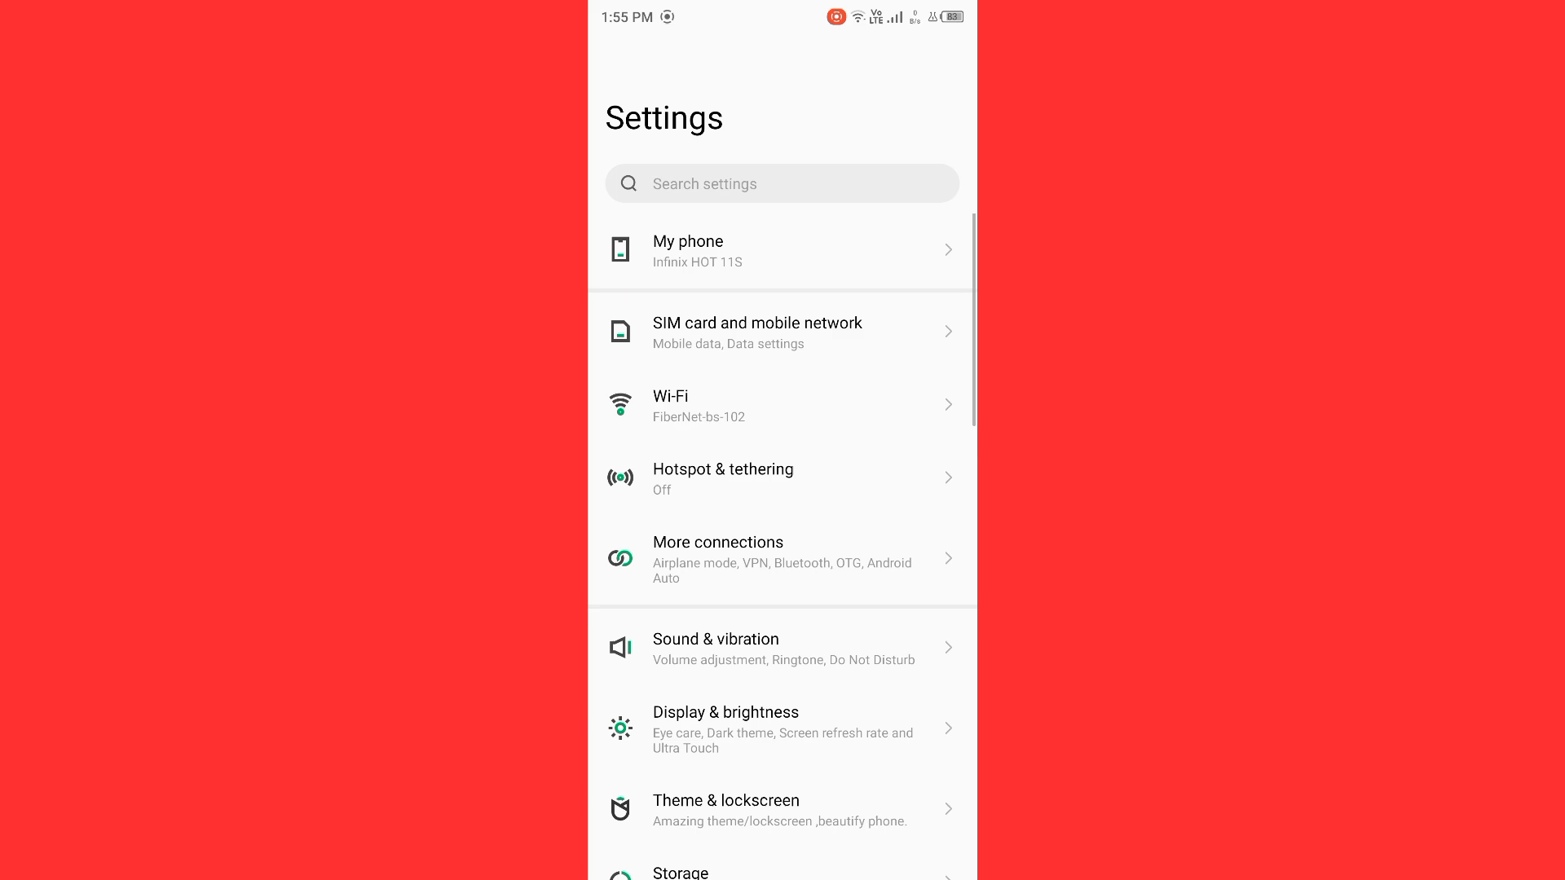
Step: In App management, browse the installed-apps list down toward YouTube
scroll(down, 3)
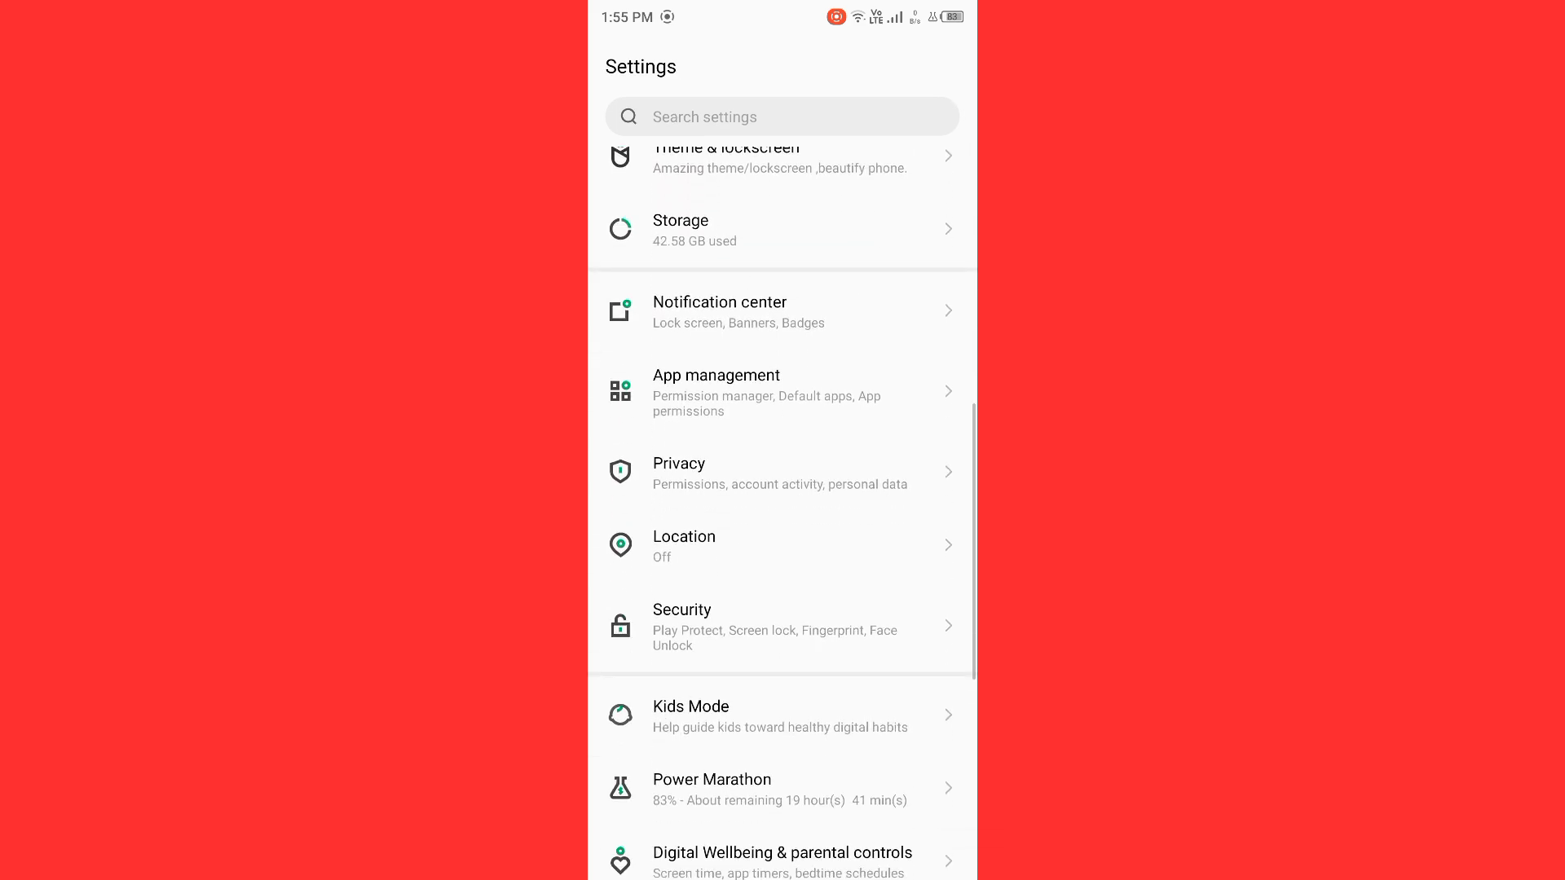
click(717, 393)
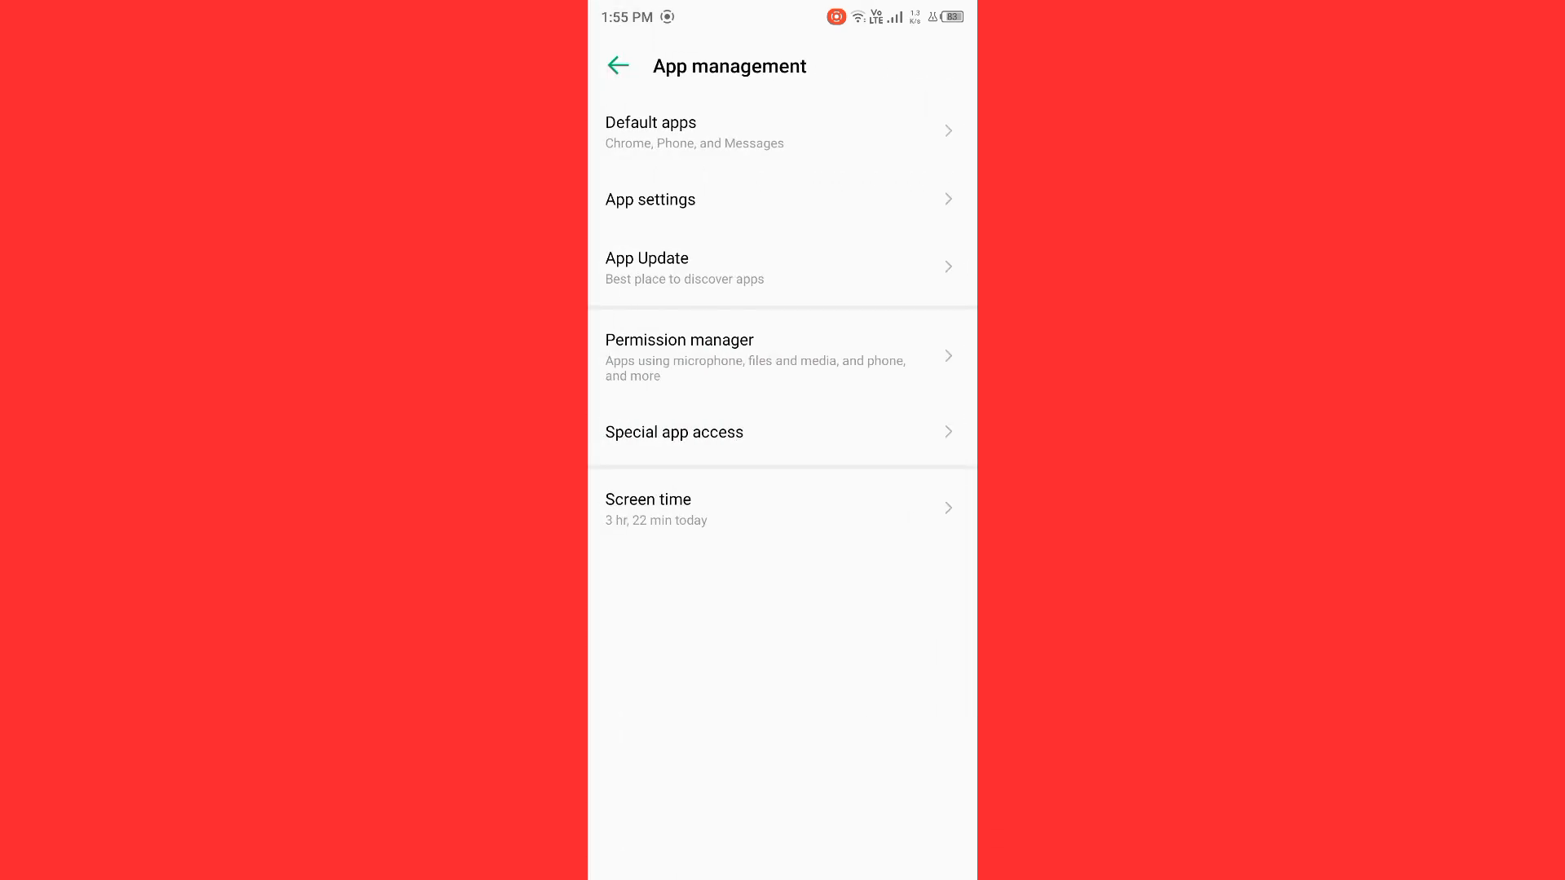
click(649, 199)
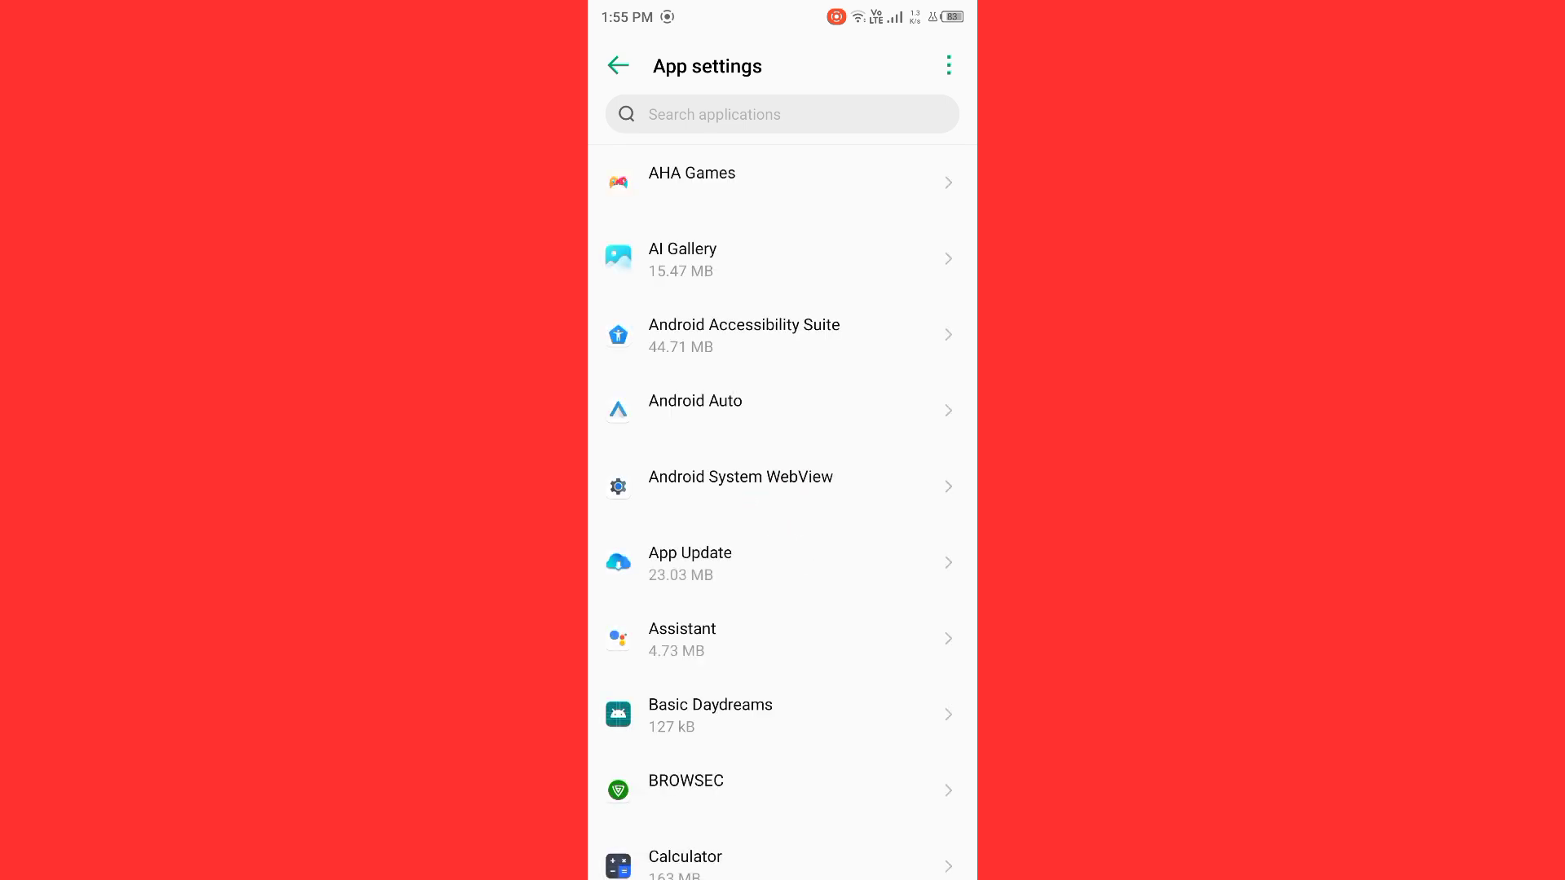
scroll(down, 3)
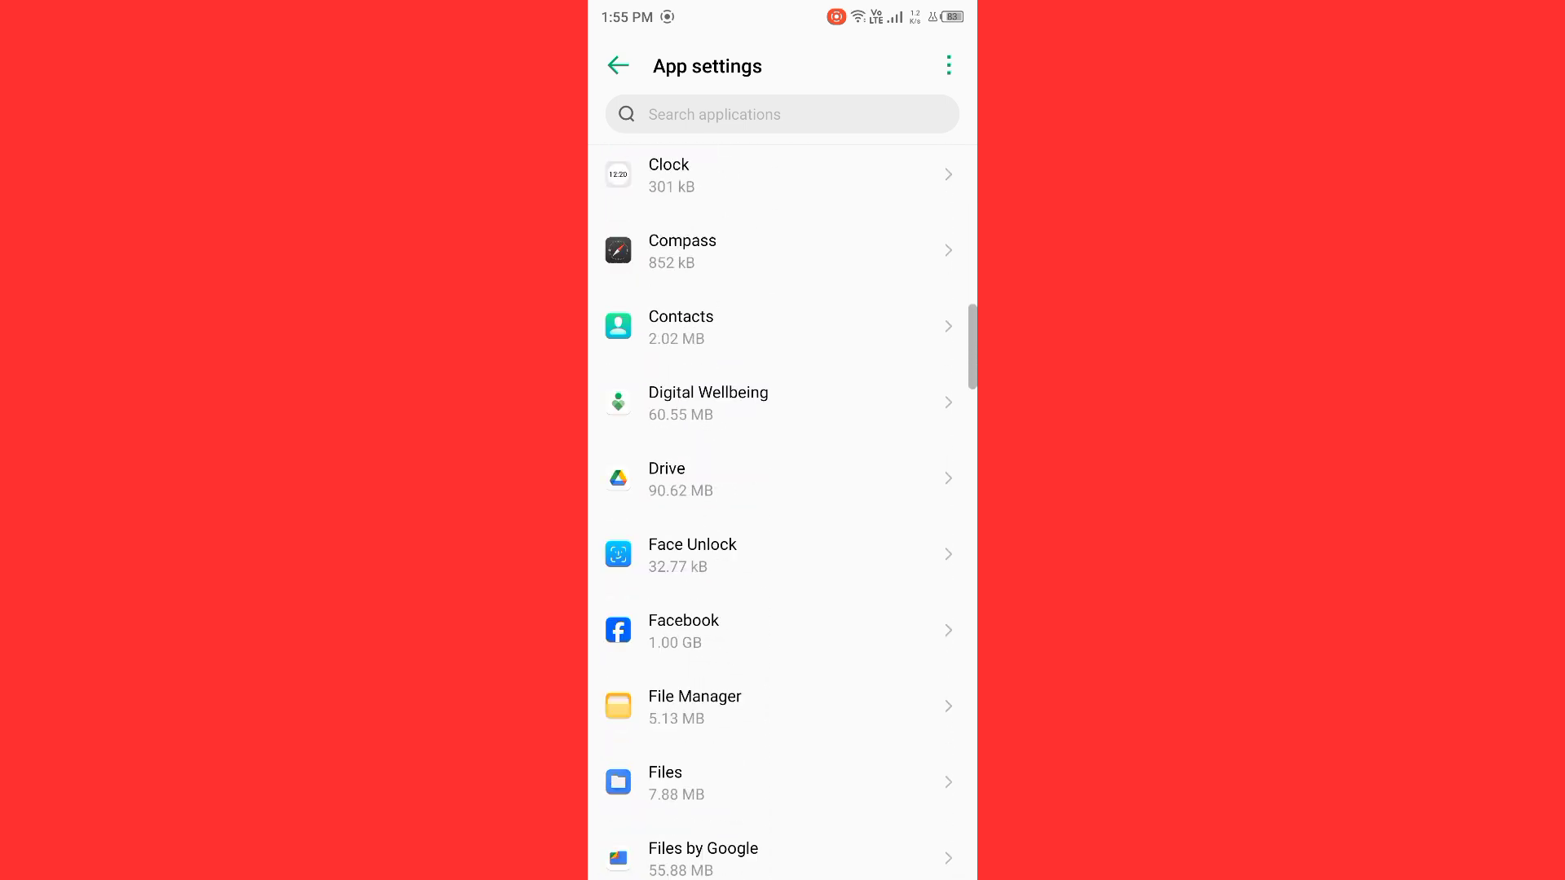
scroll(down, 3)
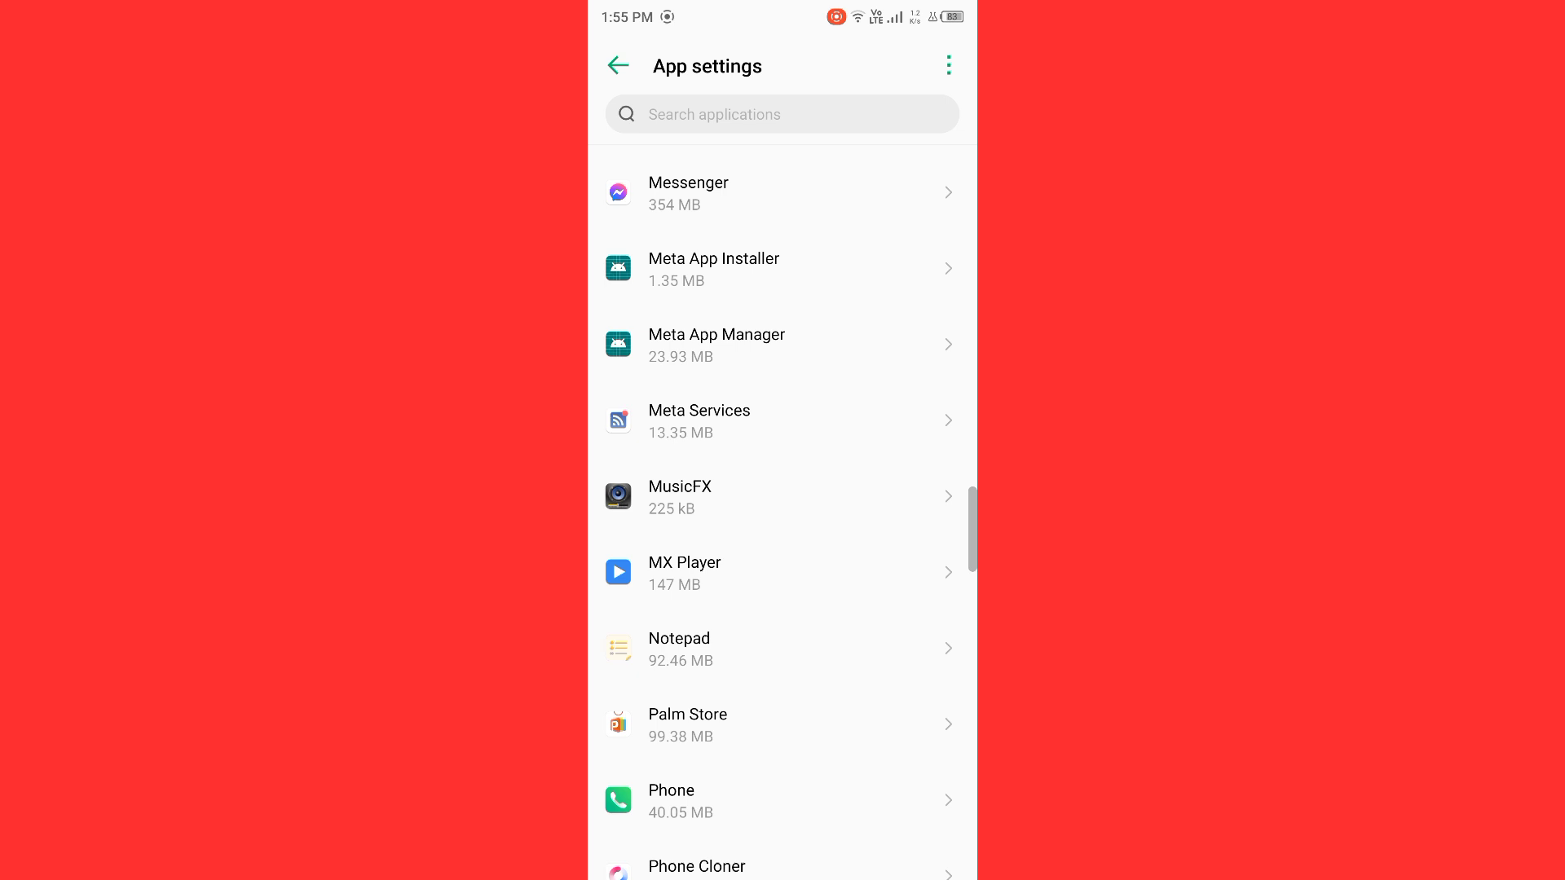
scroll(down, 3)
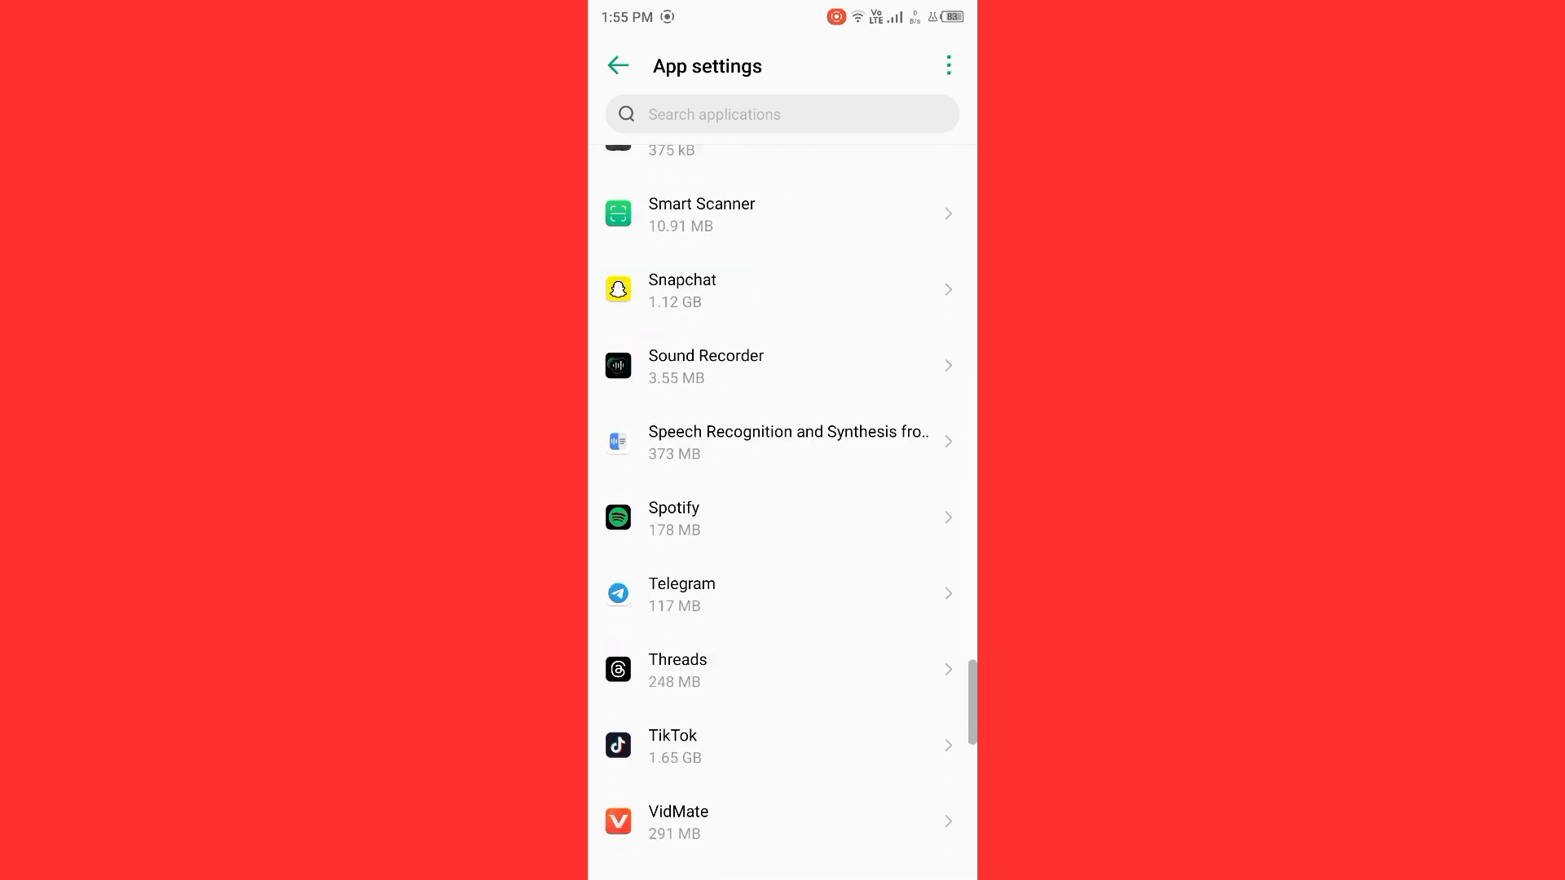
scroll(down, 3)
text(y)
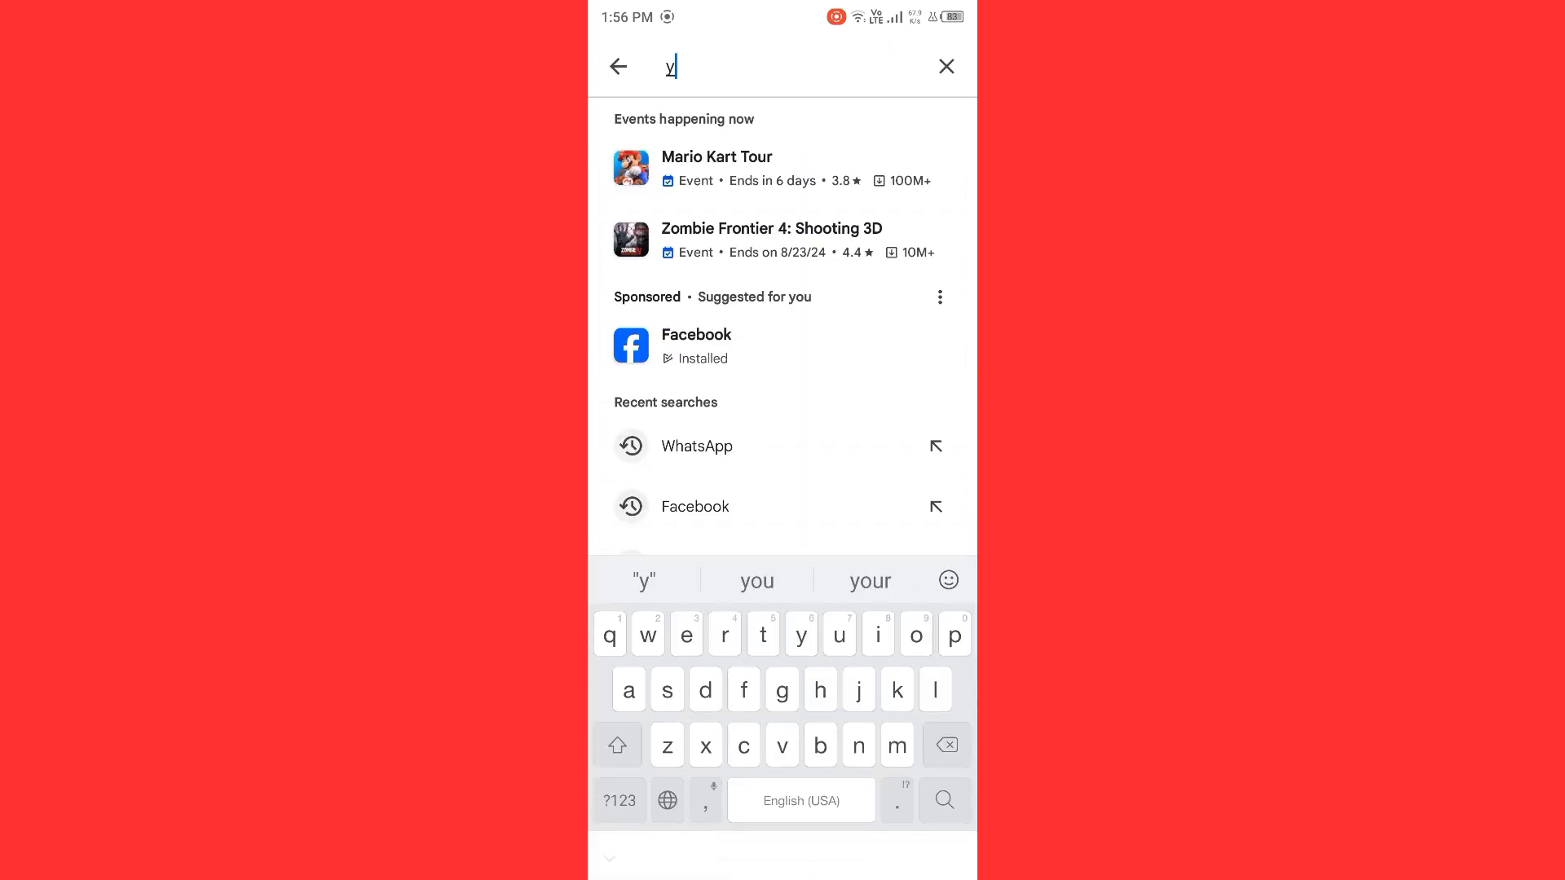
Step: Search 'youtube' in the Play Store to check the app for an update
text(outi)
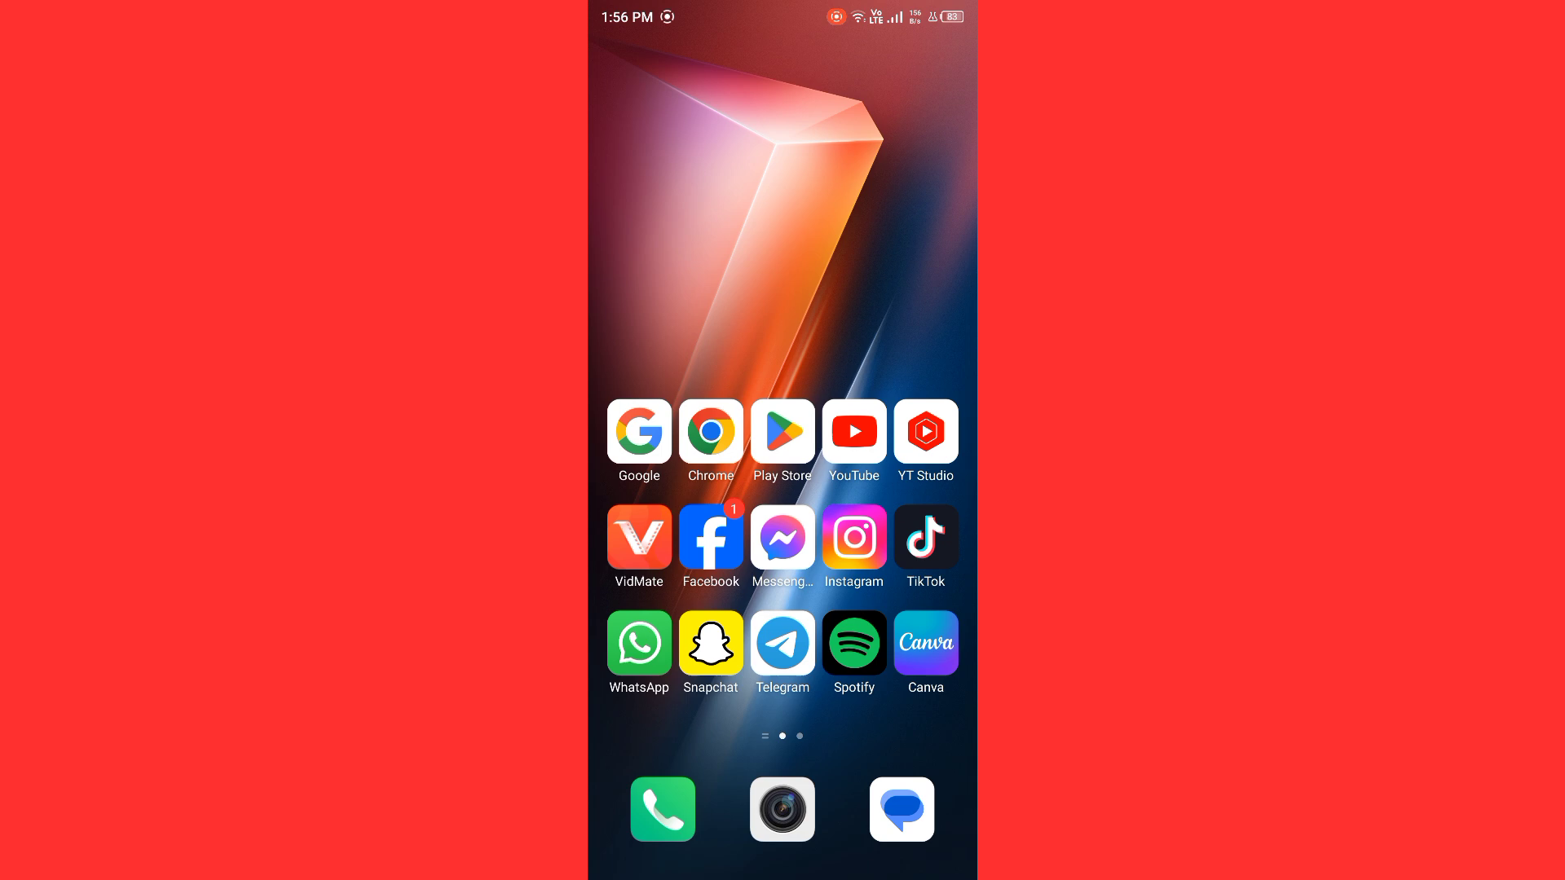
Step: Launch YouTube and browse the iDeviceHelp channel's recent posts in Subscriptions
click(854, 430)
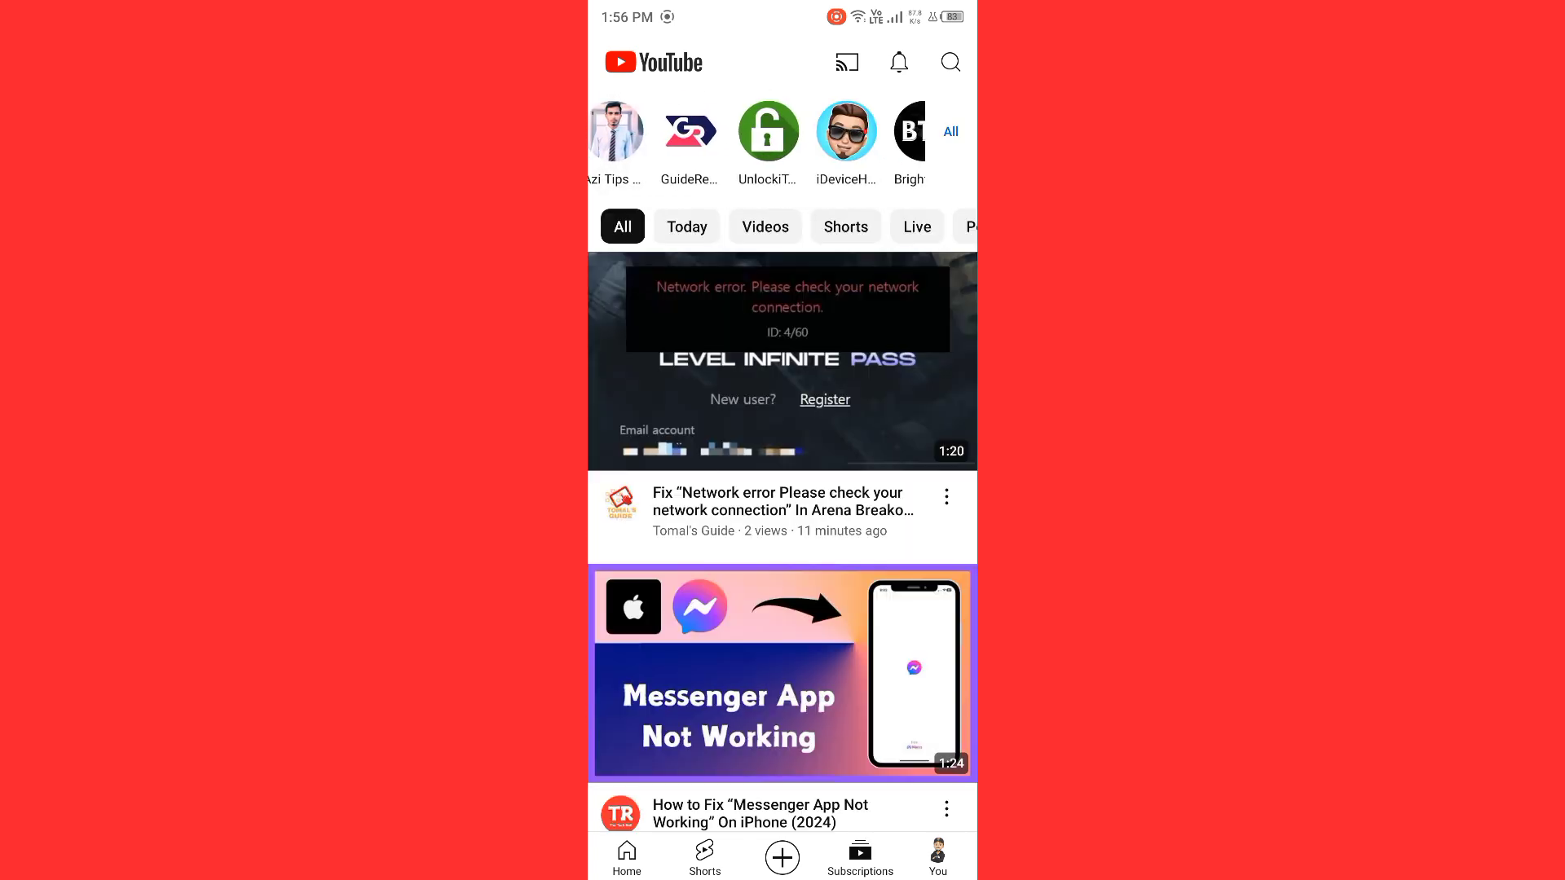
click(846, 130)
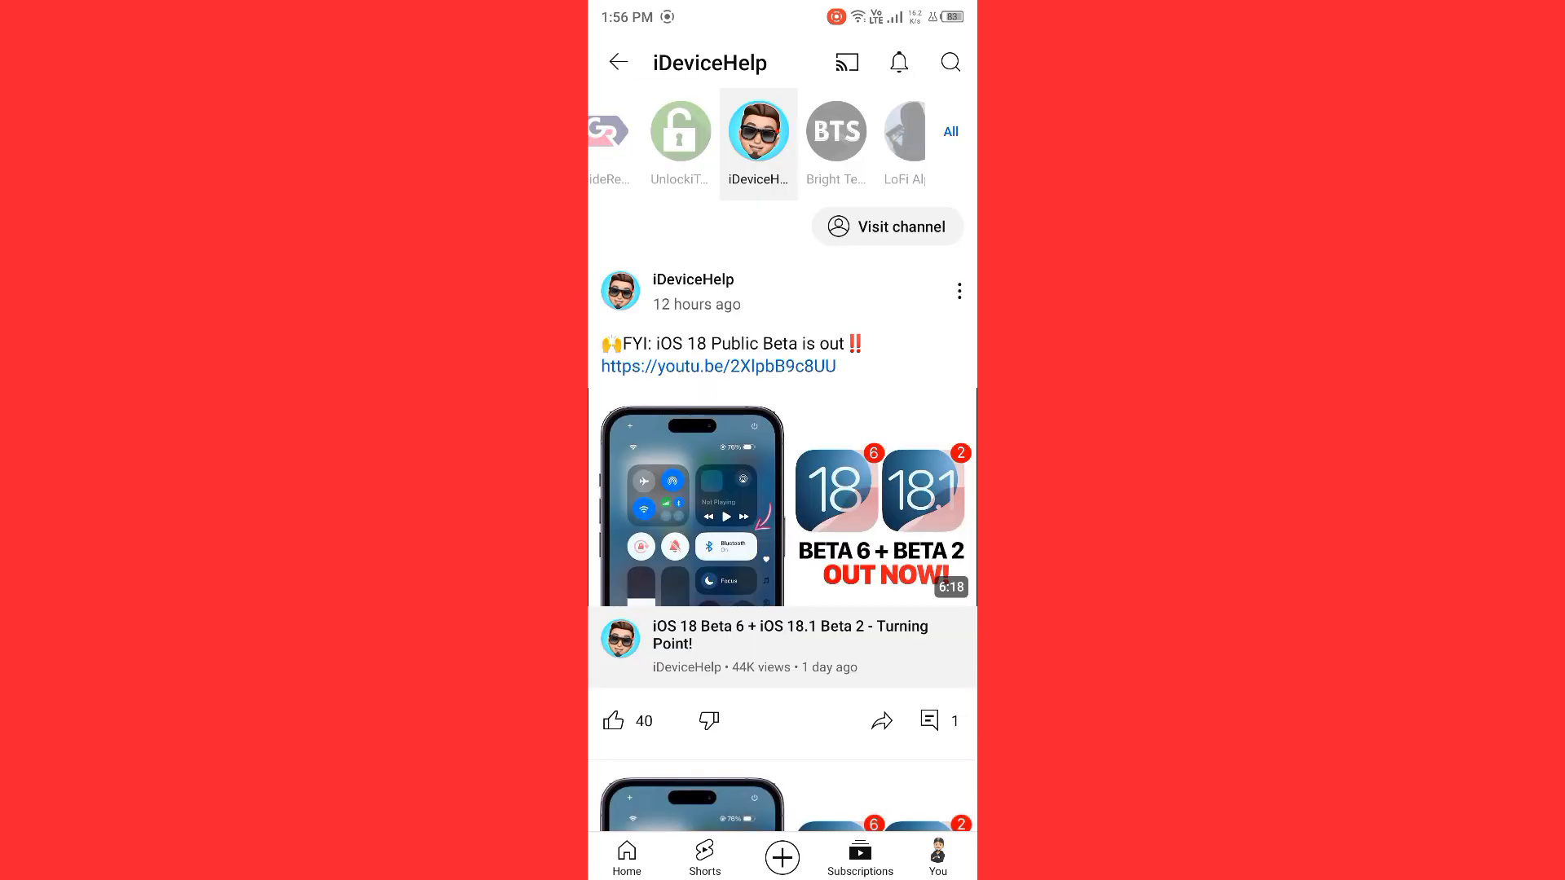
scroll(down, 3)
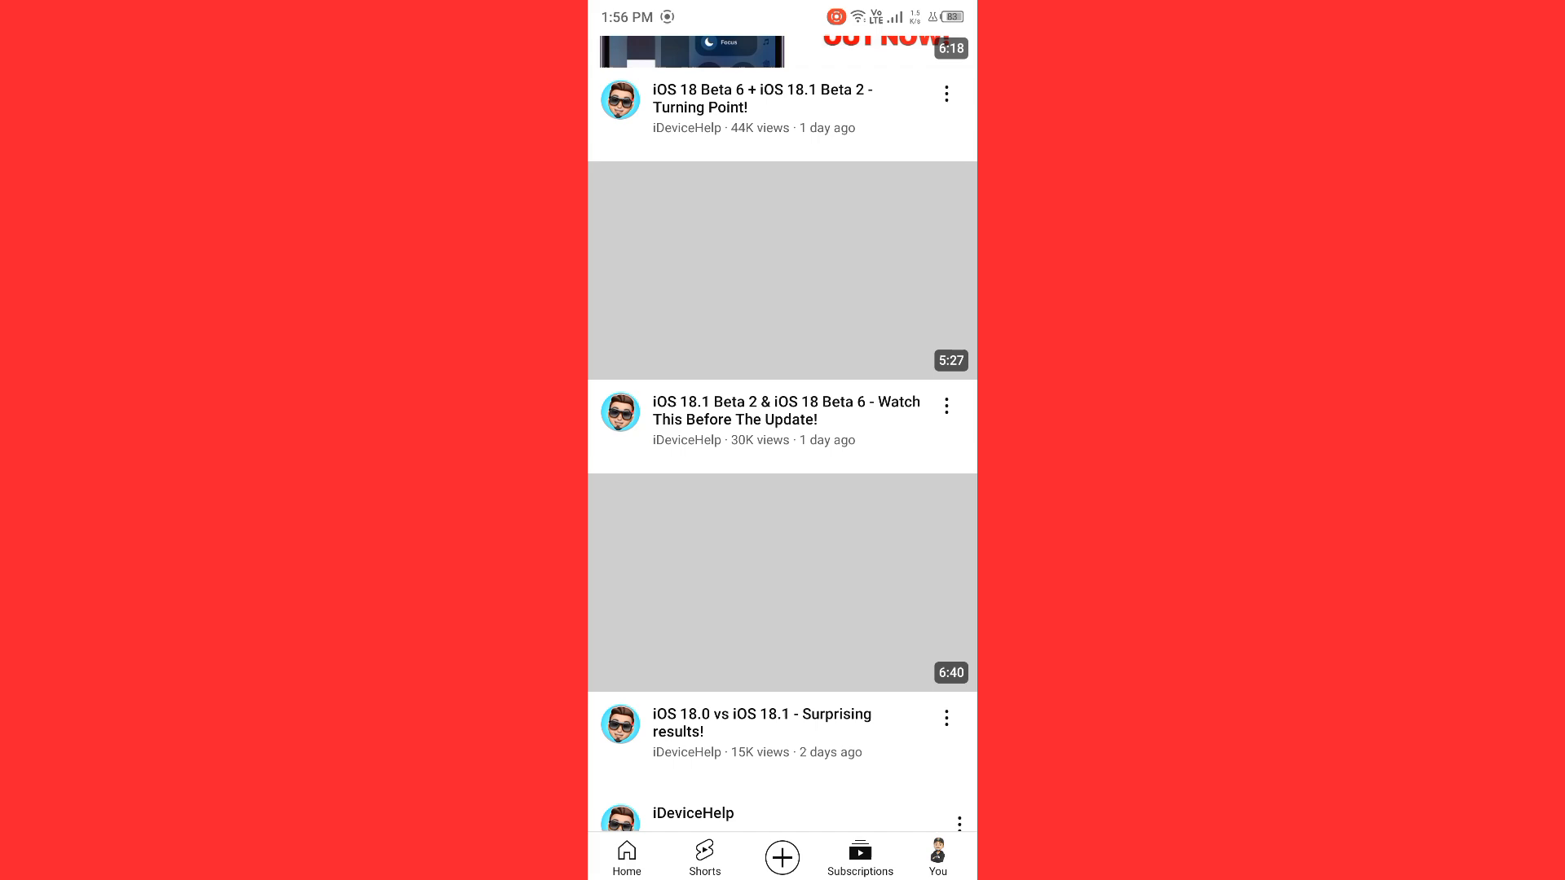